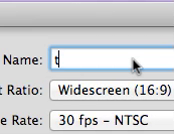
type("test")
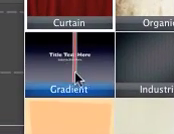
scroll("down", 3)
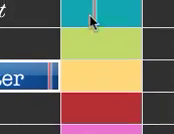
scroll("down", 3)
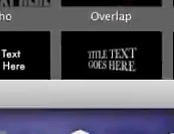
scroll("right", 3)
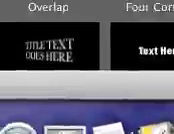